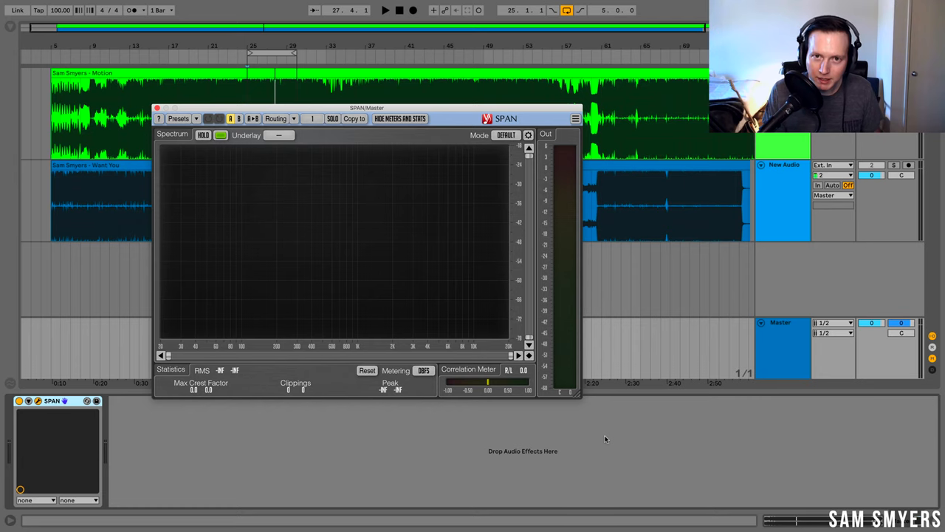
mouse_move(646, 426)
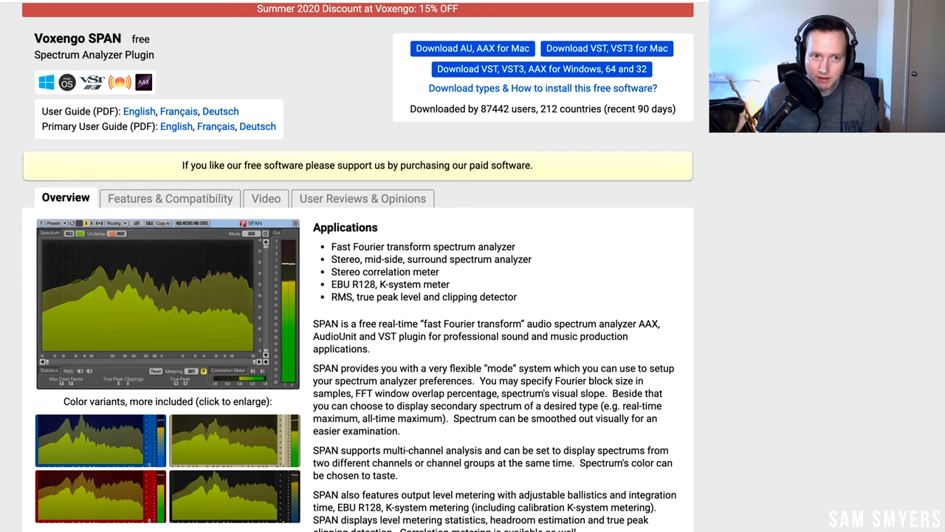
mouse_move(525, 54)
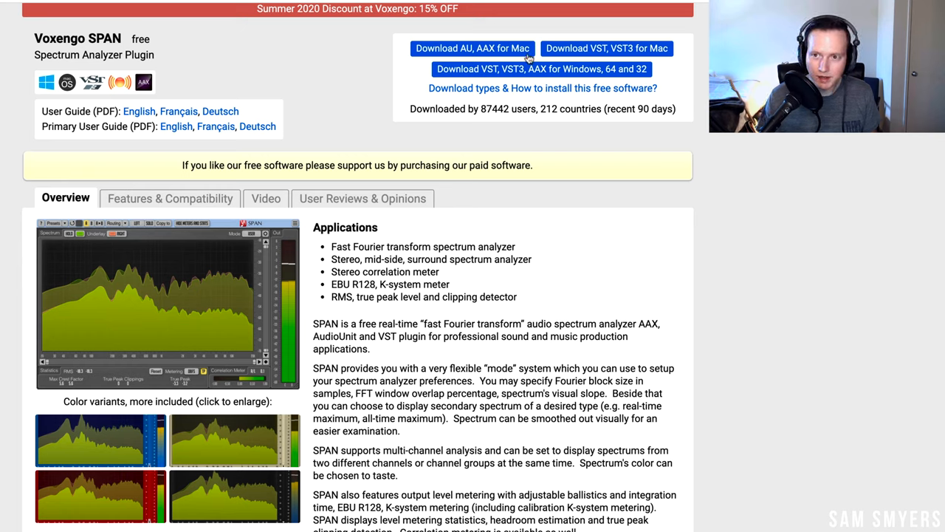
mouse_move(302, 90)
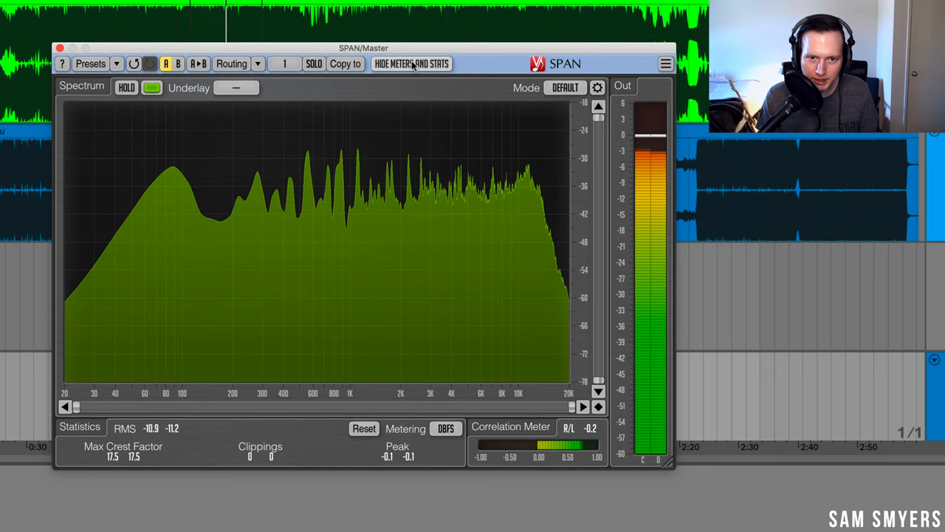
Hide SPAN's level meters and statistics, keeping the green spectrum colour.
click(412, 64)
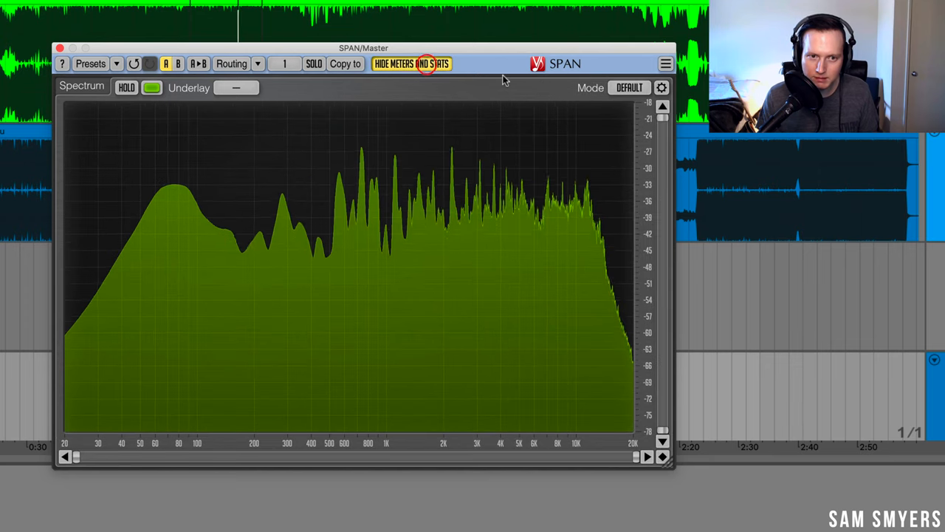
click(149, 87)
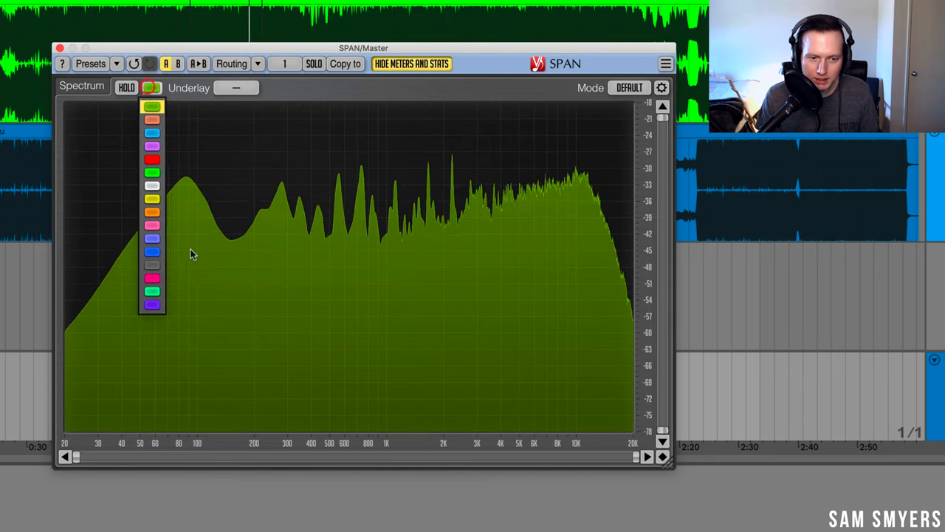
click(151, 215)
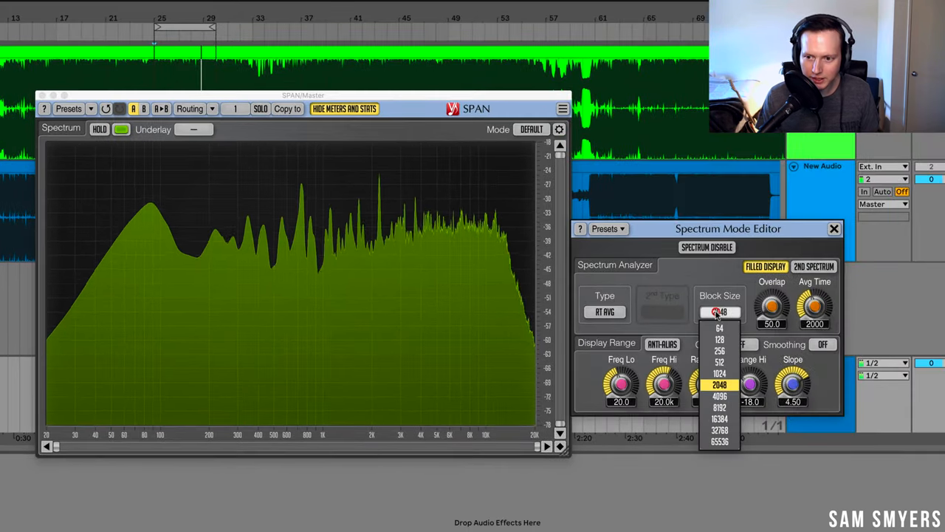
In the Mode editor keep block size 2048 and set Smoothing to 1/3 OCT.
click(721, 416)
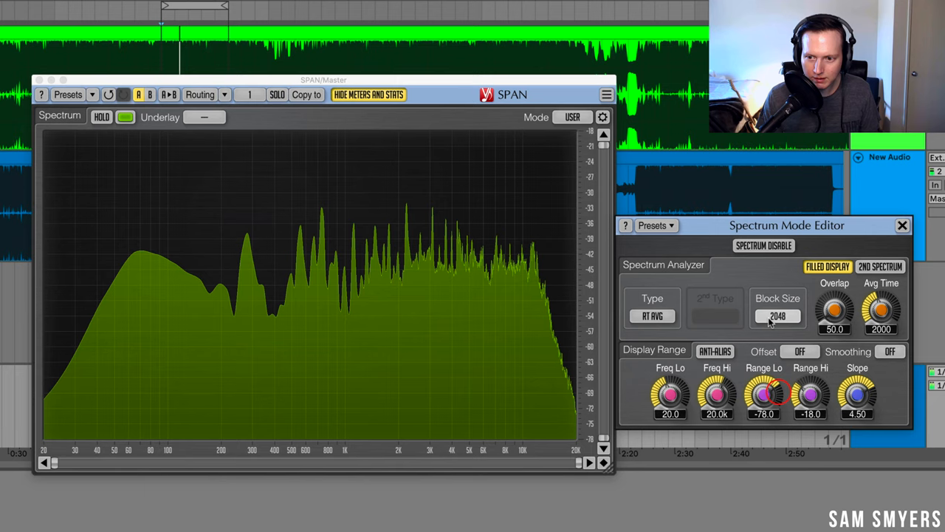
click(891, 351)
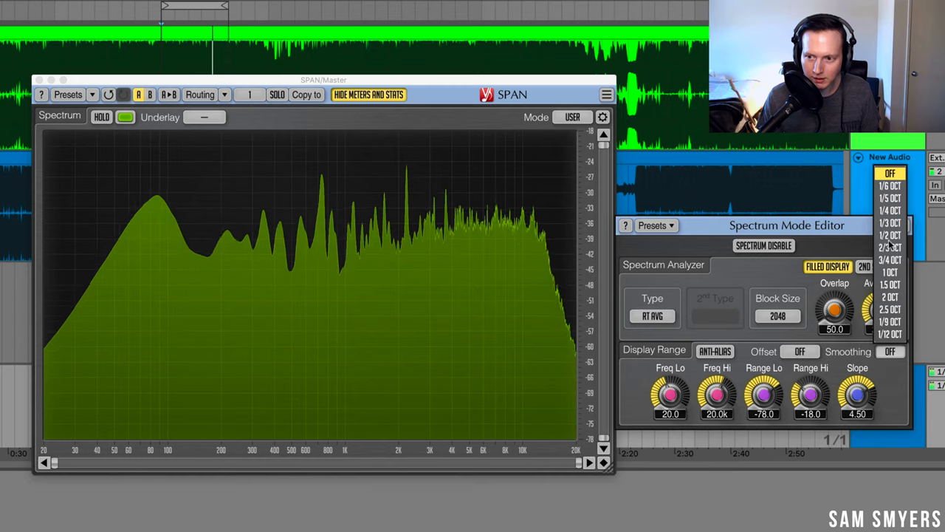
click(888, 235)
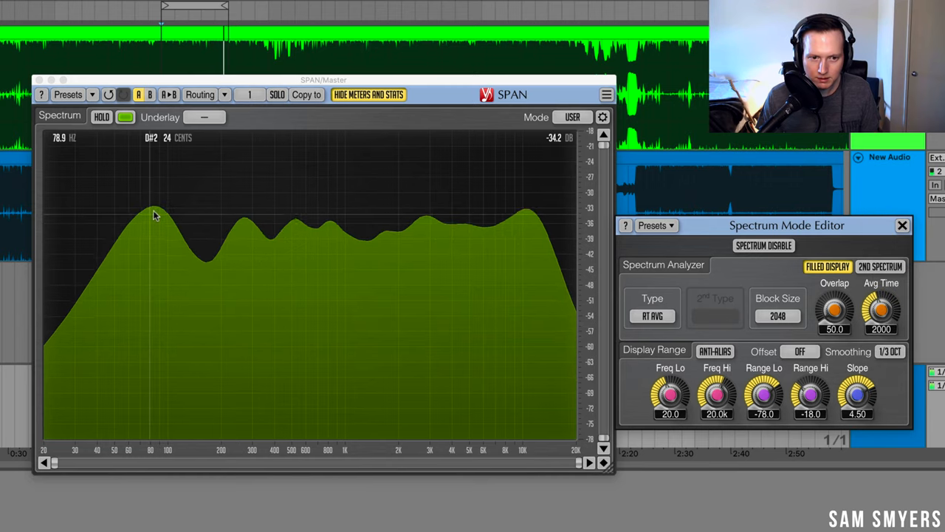
mouse_move(255, 213)
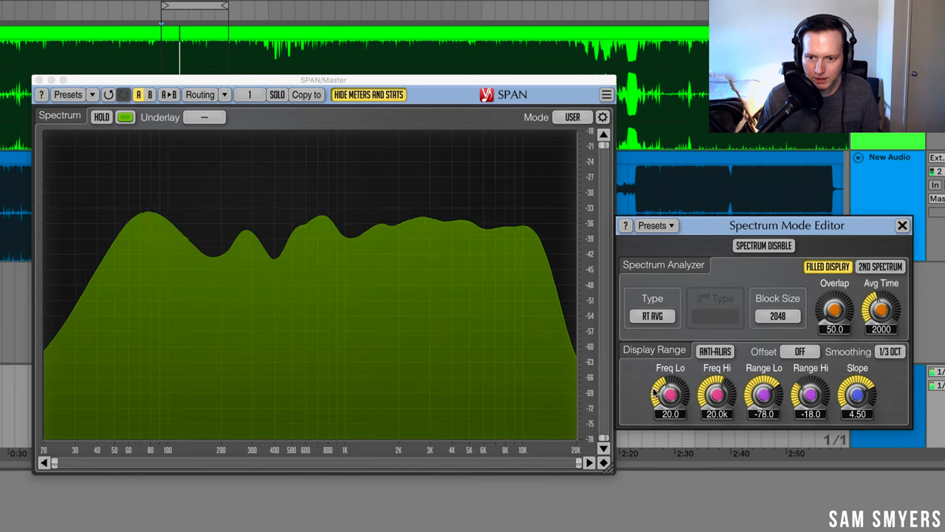
drag(716, 396, 716, 381)
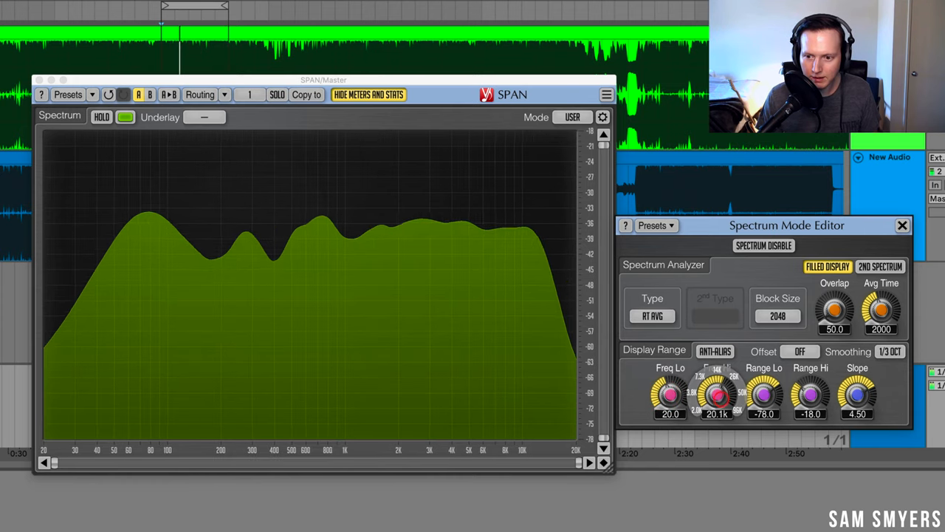
drag(716, 395, 716, 362)
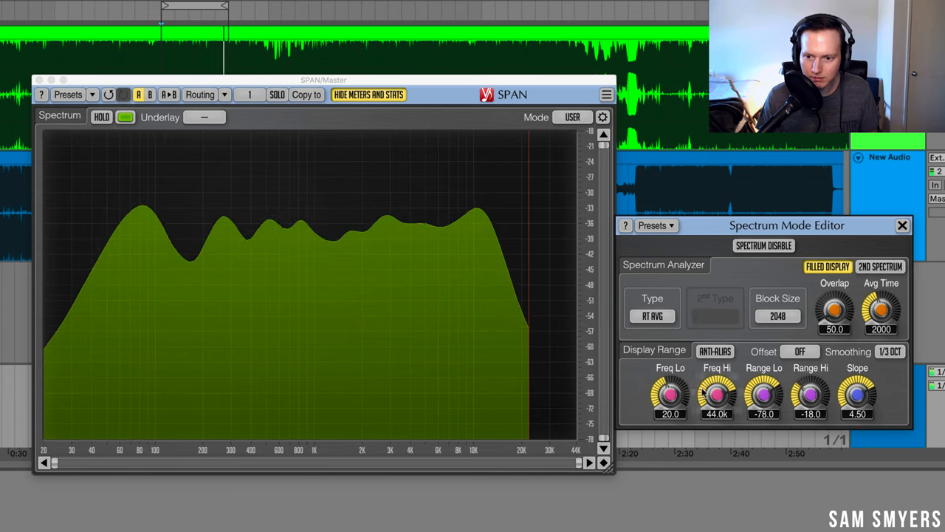
drag(716, 391, 717, 414)
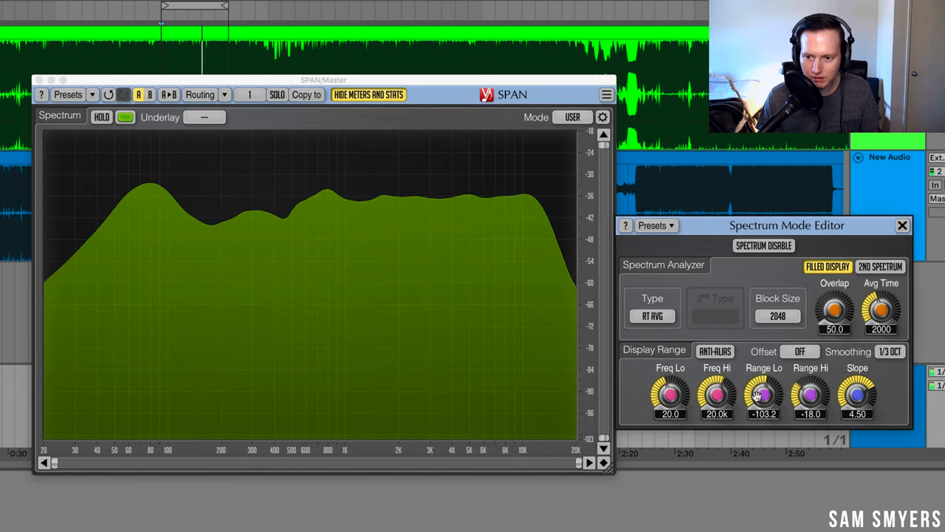
drag(810, 395, 811, 377)
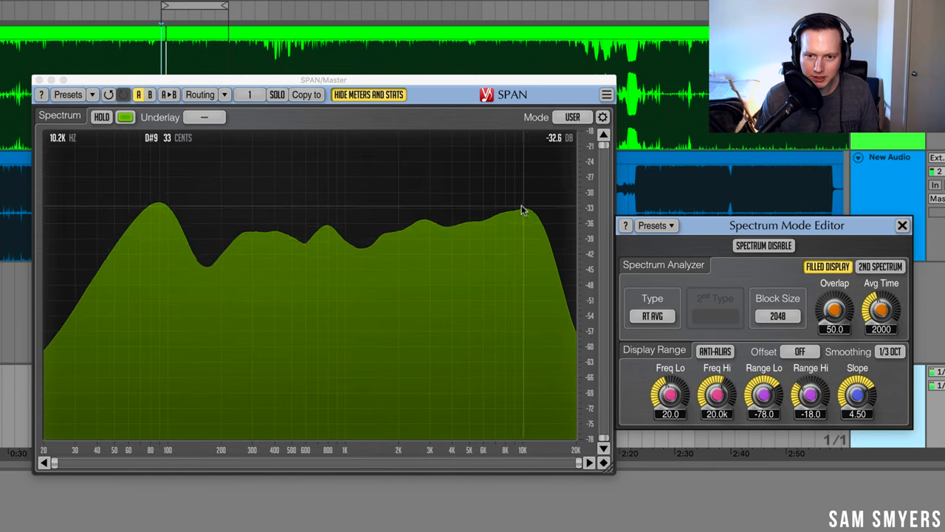
mouse_move(432, 229)
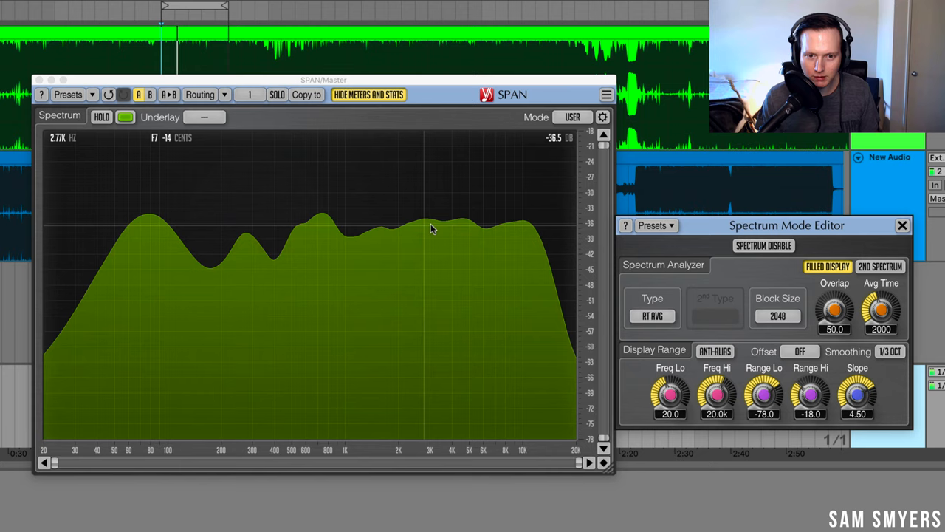
drag(857, 395, 858, 362)
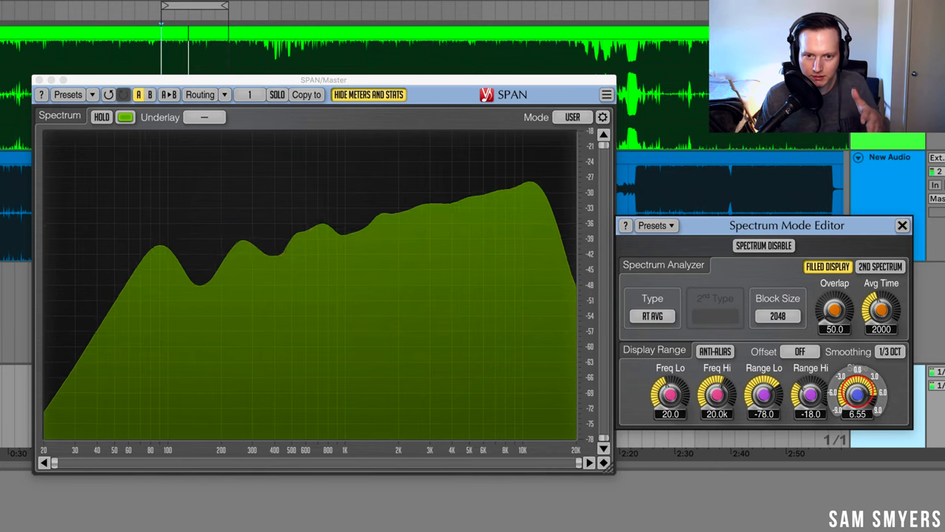
drag(858, 394, 858, 402)
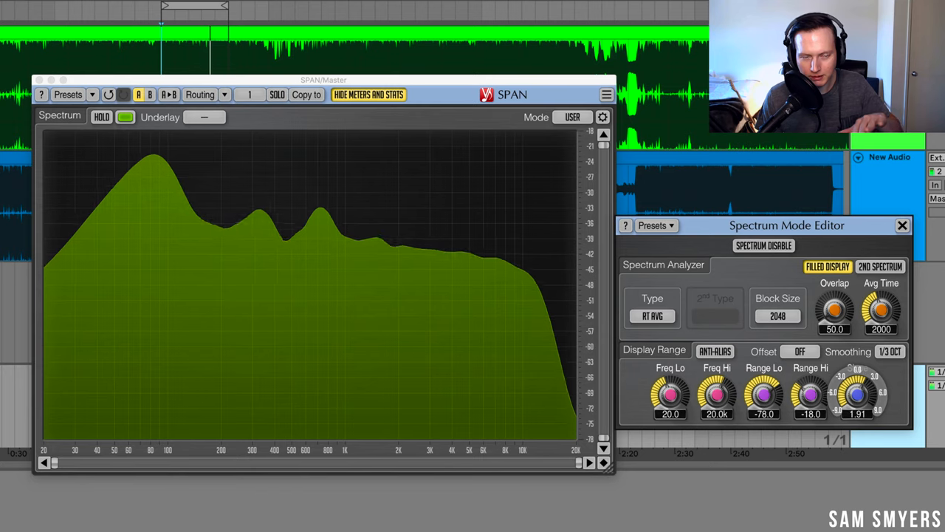
drag(858, 395, 857, 380)
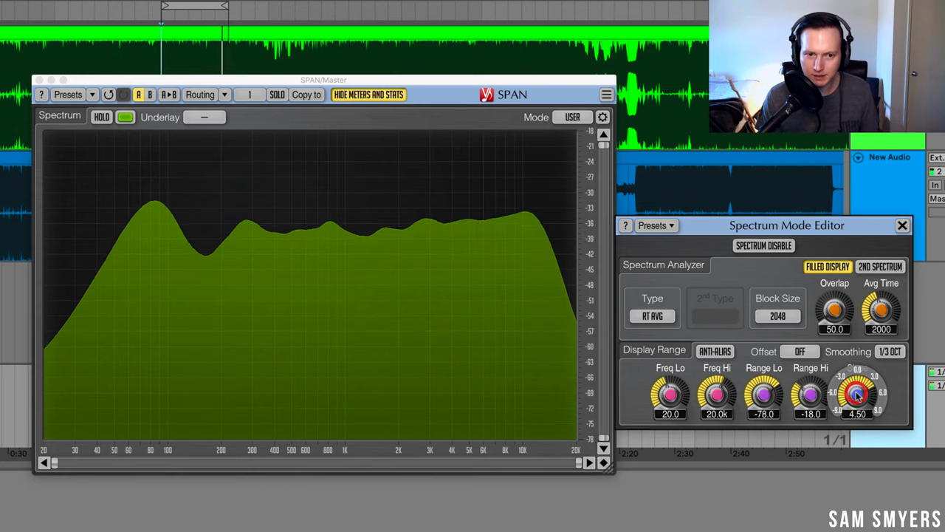
Try the MAX and AVG spectrum types, return to RT AVG, and show the presets list.
click(652, 316)
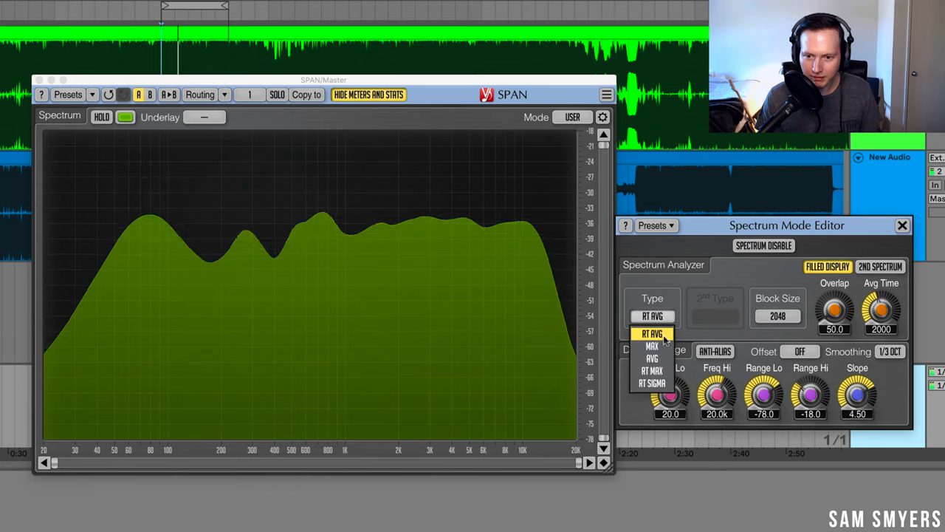
click(650, 345)
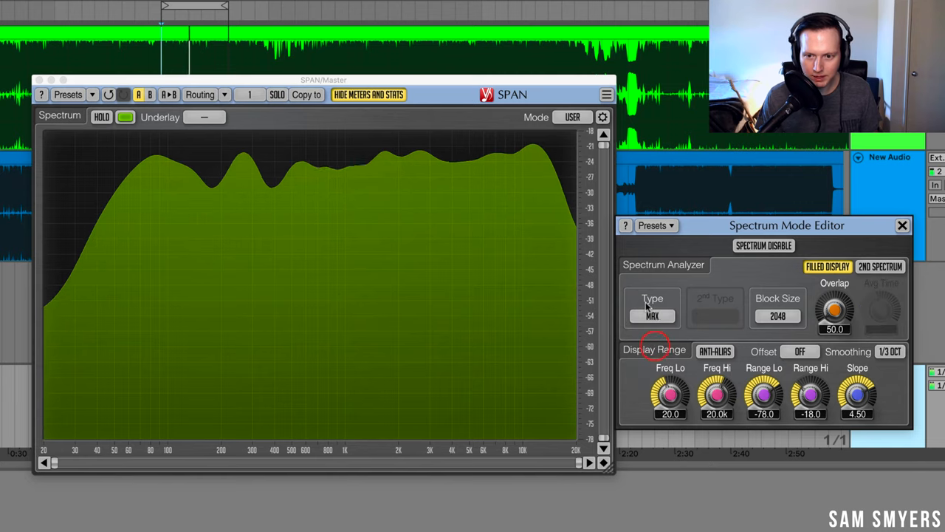
click(651, 313)
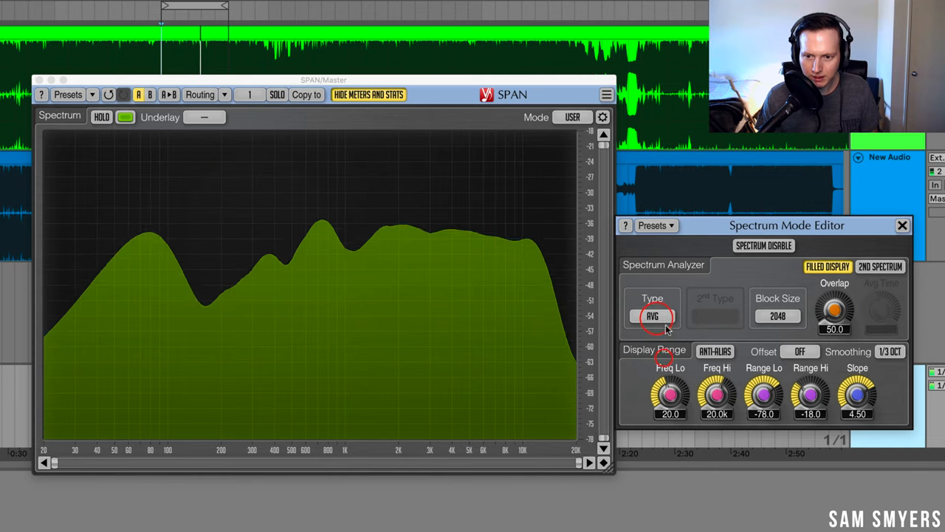
click(651, 316)
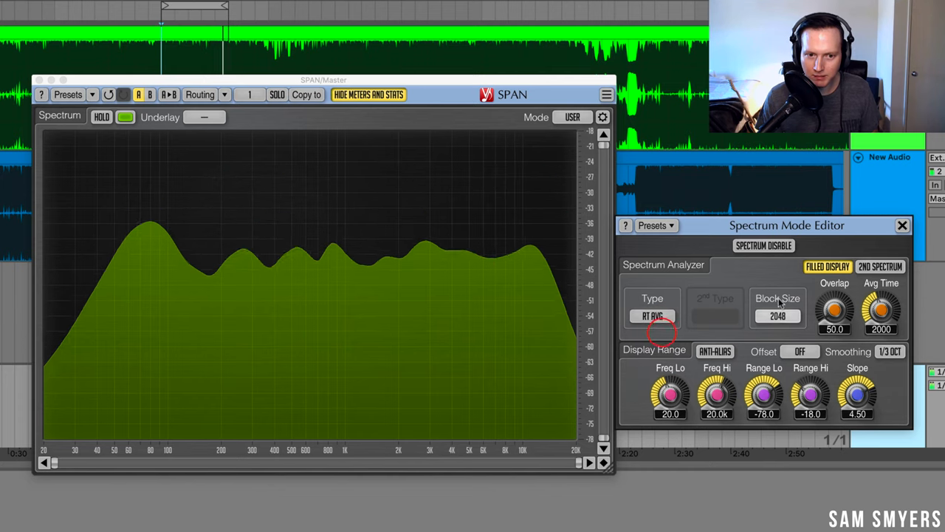
click(72, 94)
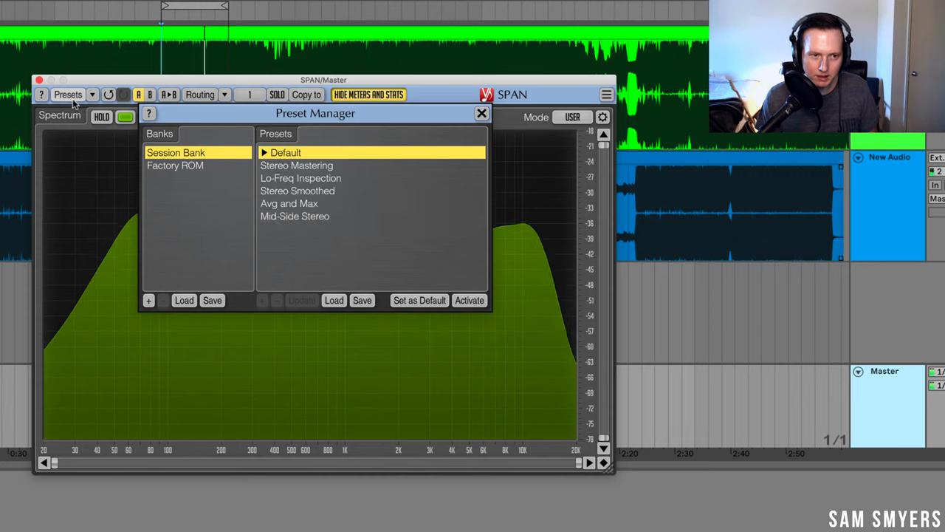
Activate the Mid-Side Stereo preset and turn off Filled Display so mid is an outline.
click(295, 216)
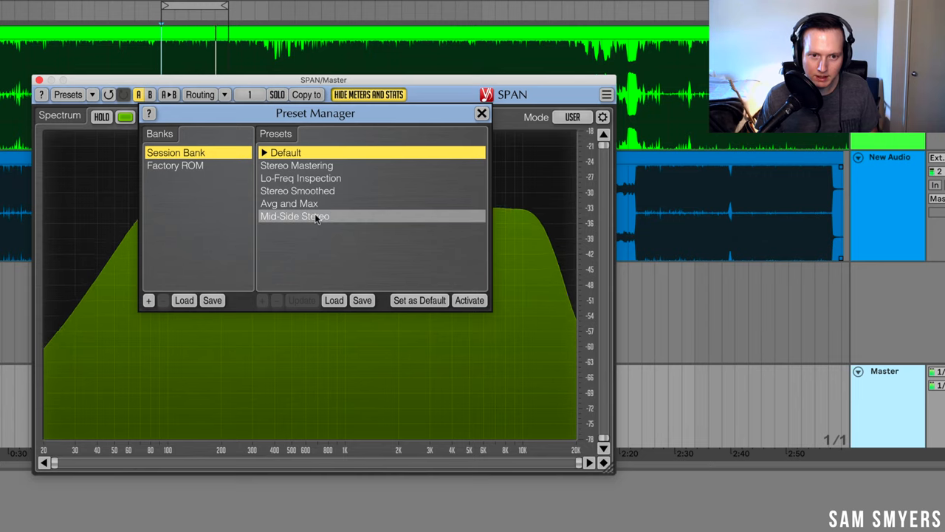
click(481, 113)
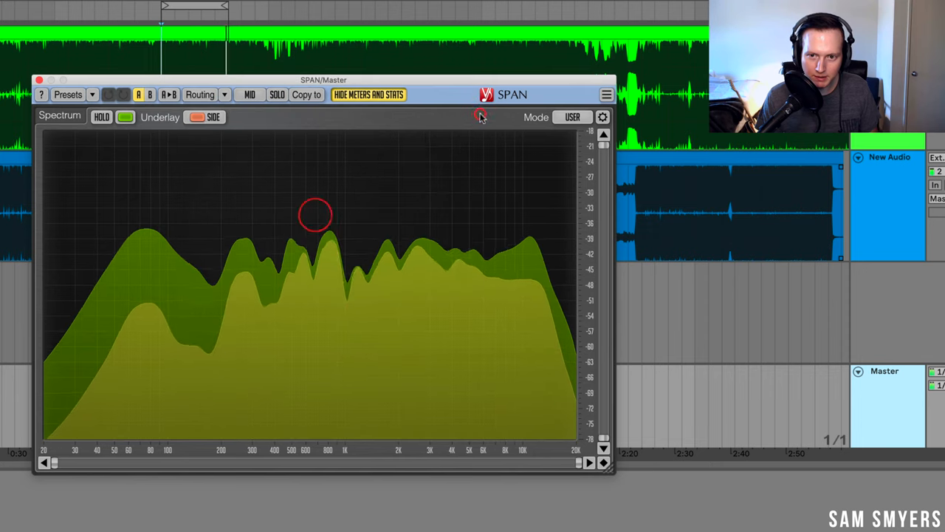
click(602, 117)
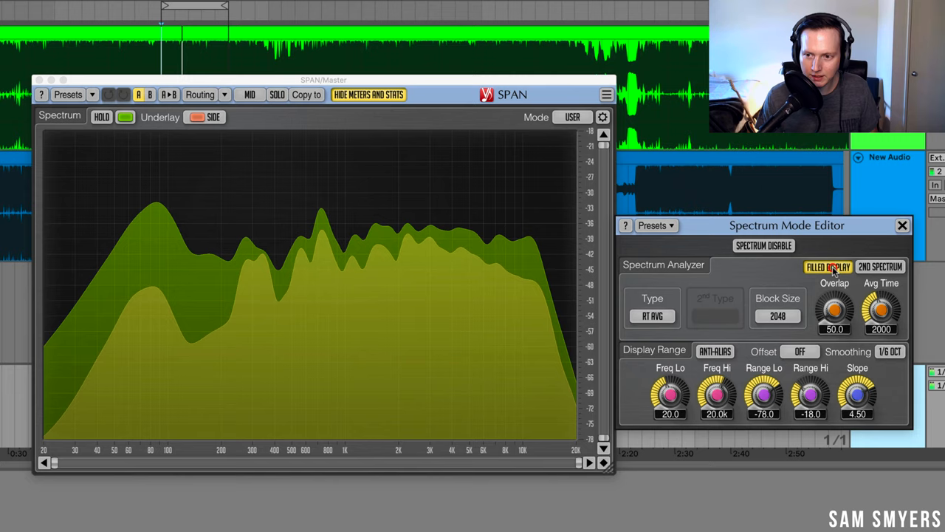
click(828, 267)
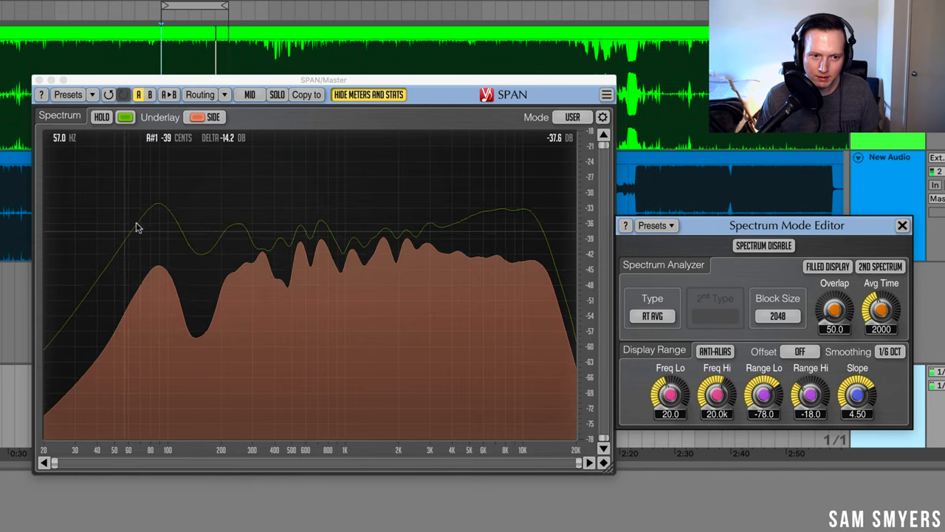
click(200, 116)
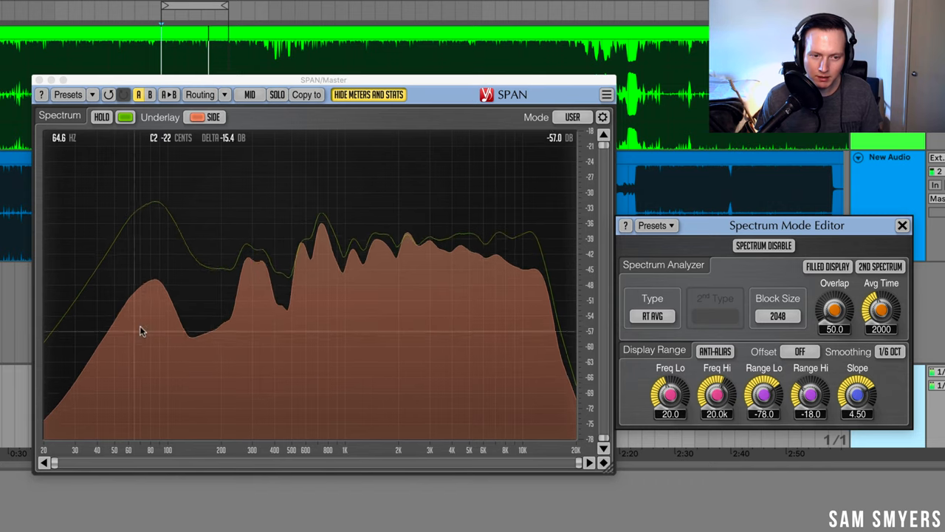
mouse_move(167, 311)
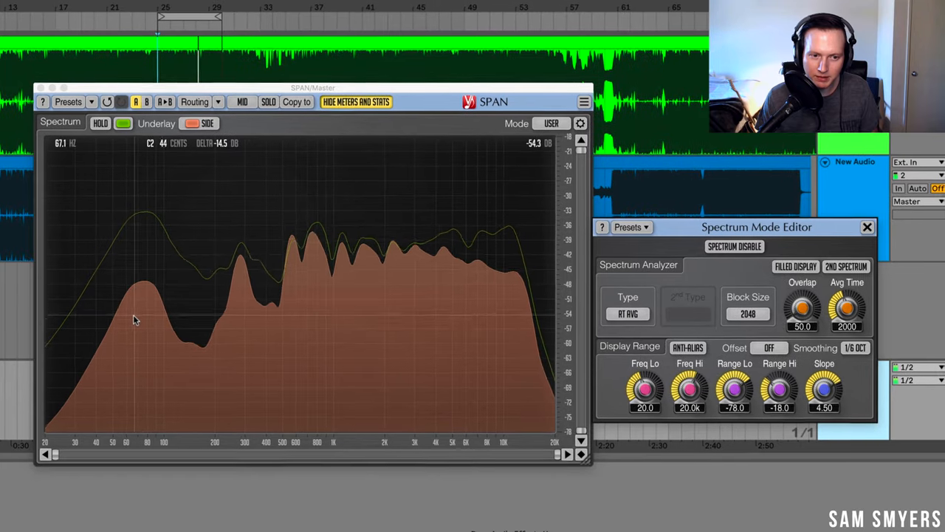
Reload the Default preset and release HOLD to clear the held spectrum.
click(71, 108)
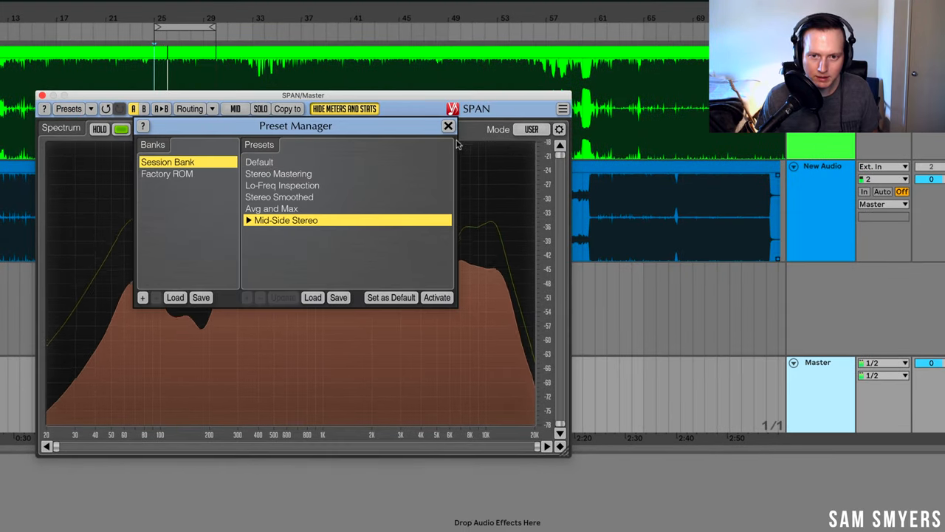
click(449, 126)
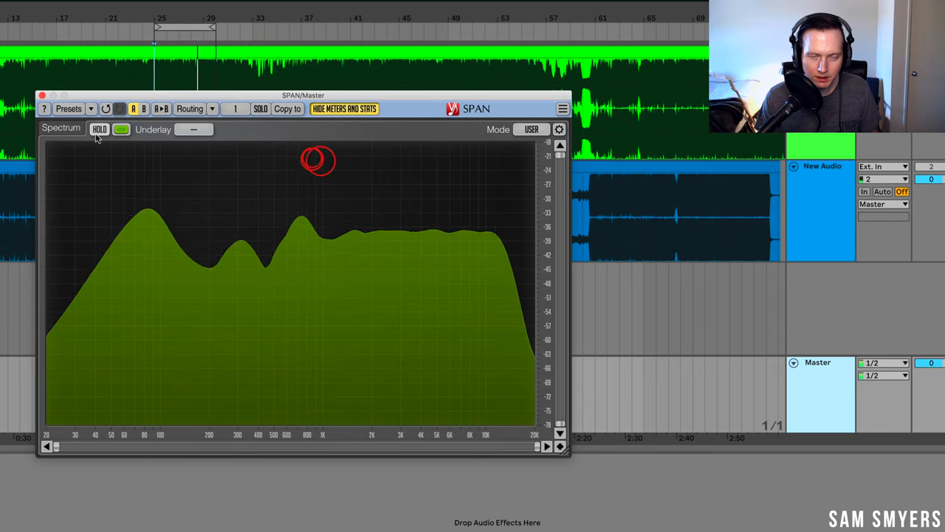
click(99, 129)
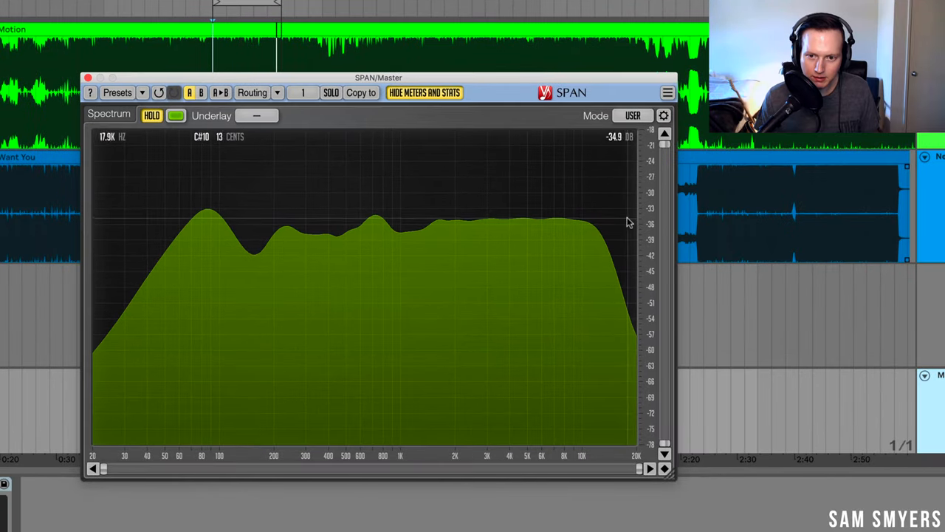
mouse_move(588, 223)
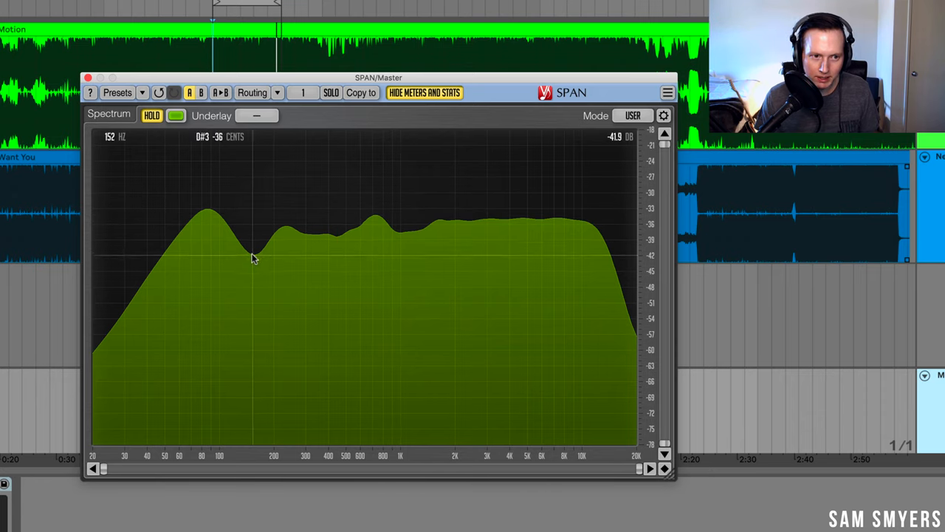
mouse_move(248, 232)
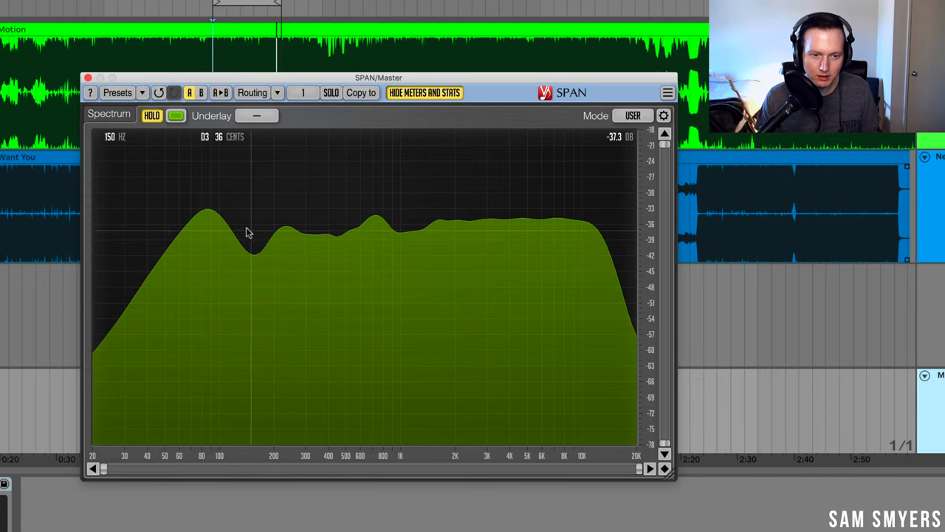
mouse_move(336, 238)
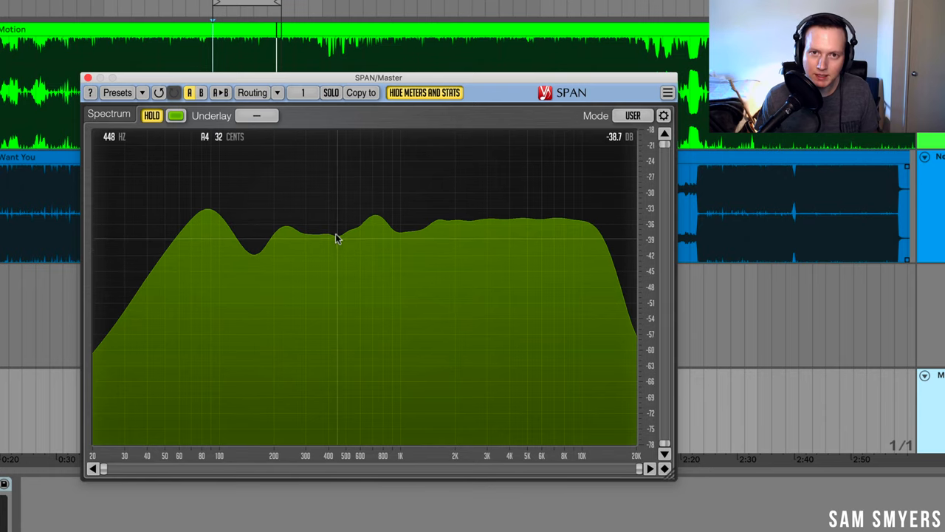
mouse_move(308, 214)
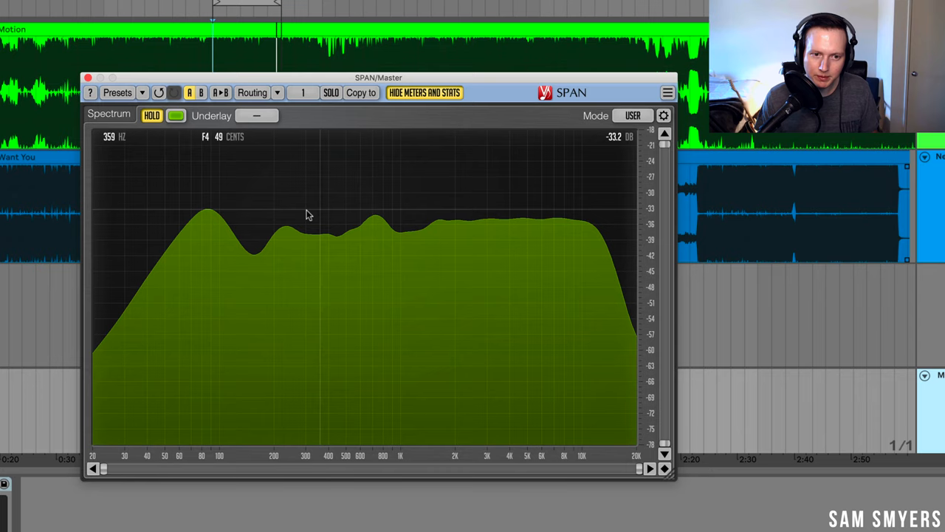
mouse_move(569, 216)
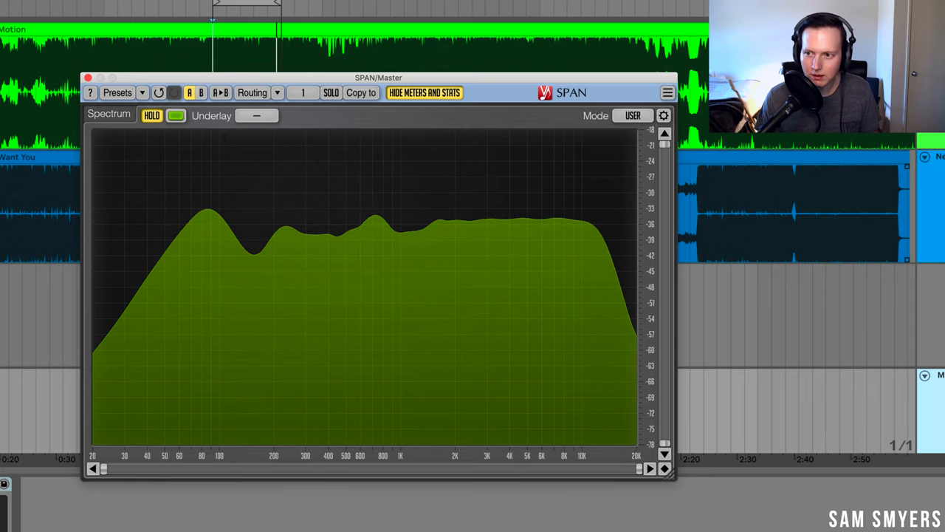
click(151, 115)
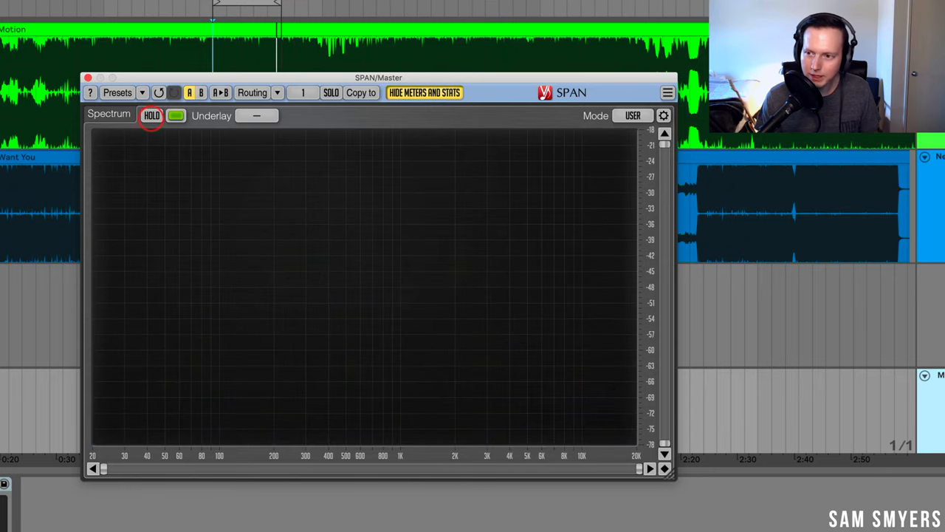
Turn HOLD back on to freeze the new mix's spectrum.
click(149, 116)
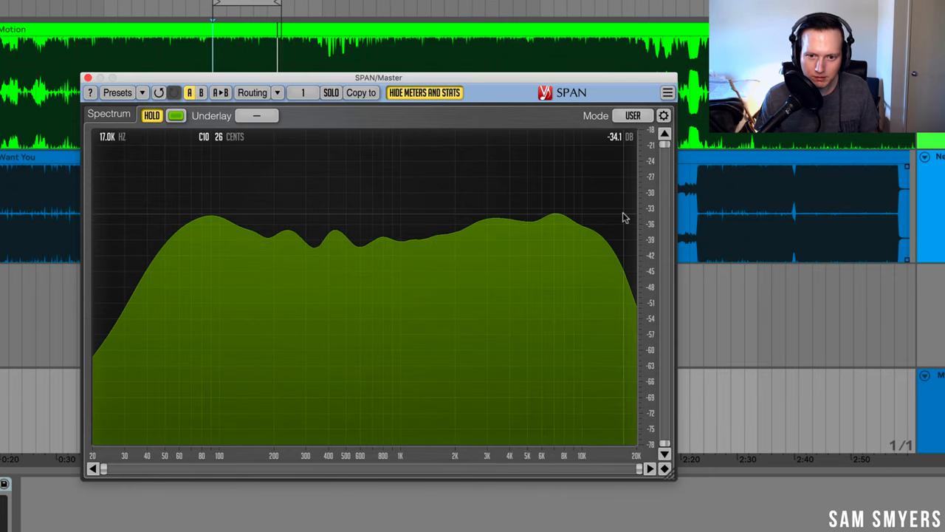
mouse_move(266, 229)
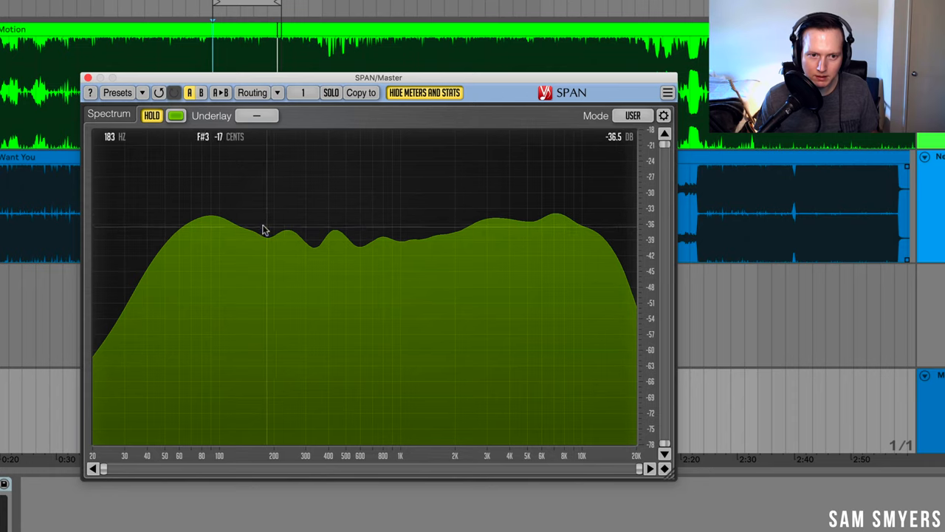
mouse_move(620, 220)
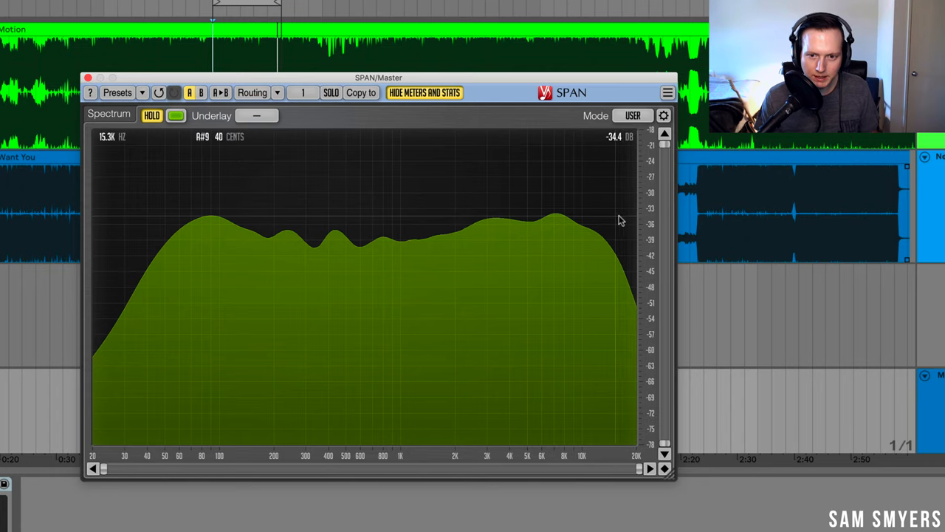
mouse_move(424, 230)
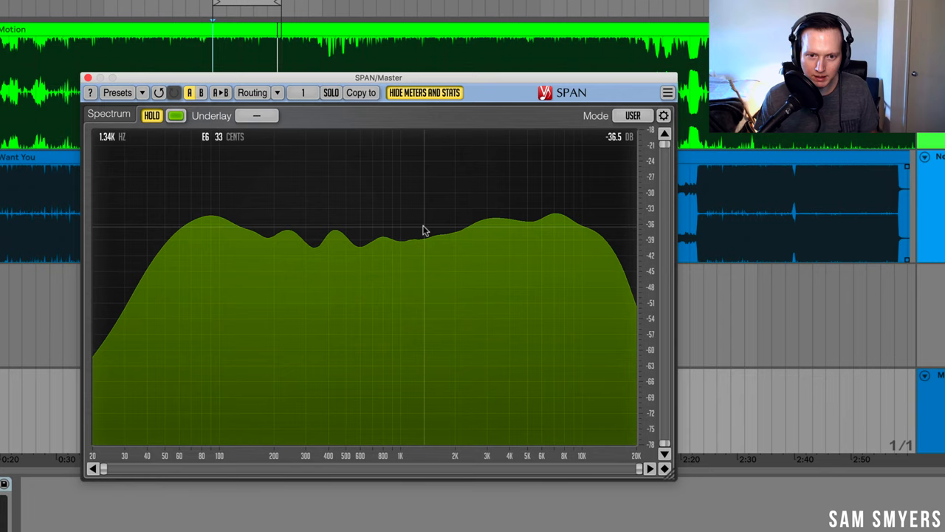
mouse_move(434, 240)
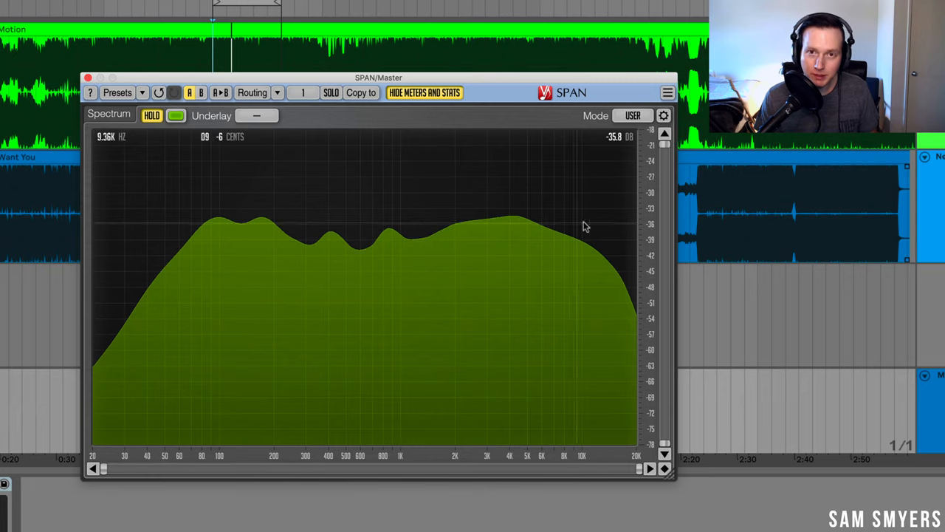
mouse_move(330, 220)
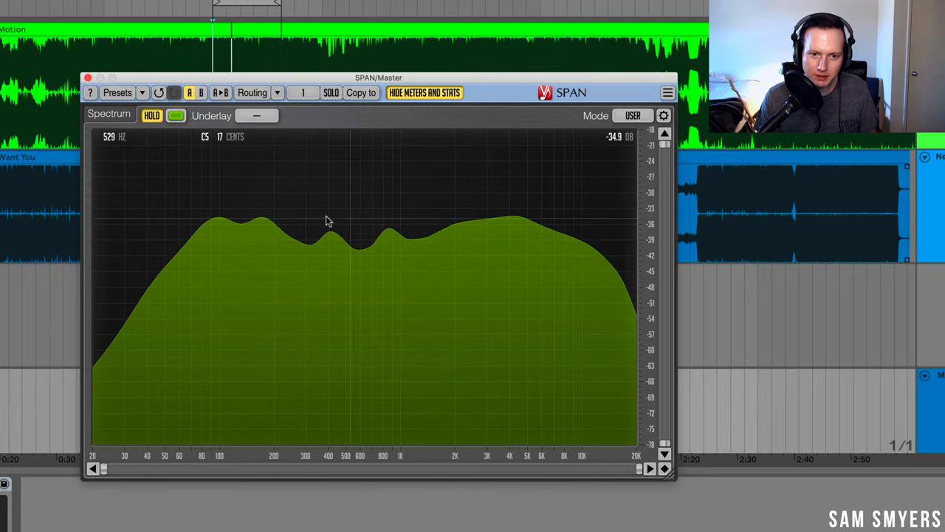
mouse_move(413, 244)
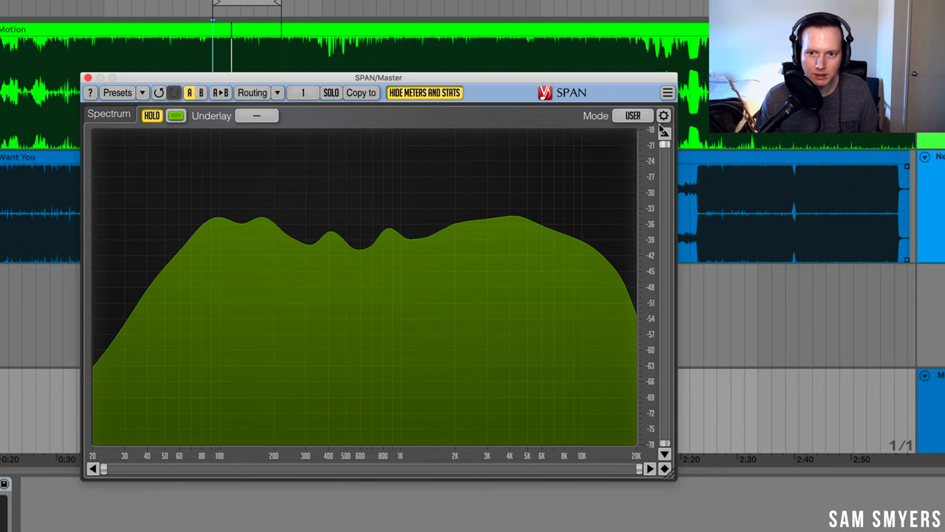
Load the Mid-Side Stereo preset and hold the mid and side spectra.
click(664, 115)
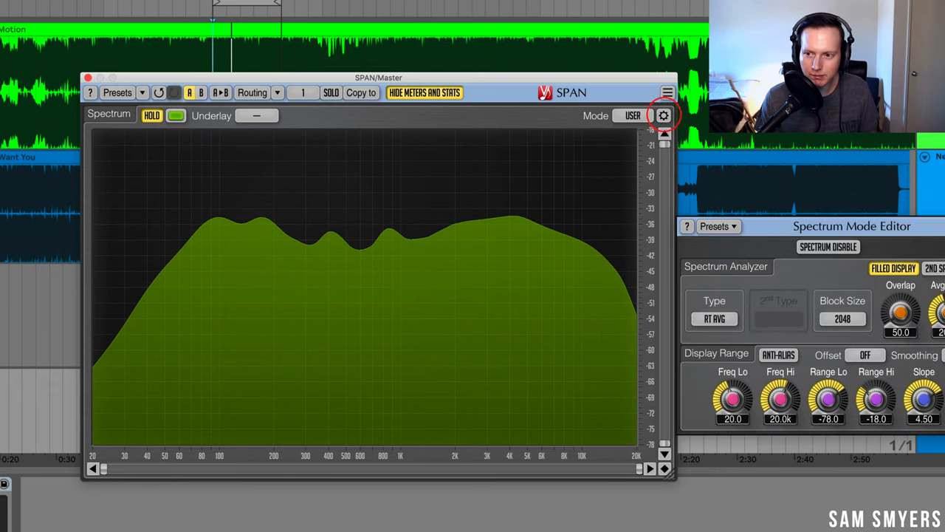
click(117, 92)
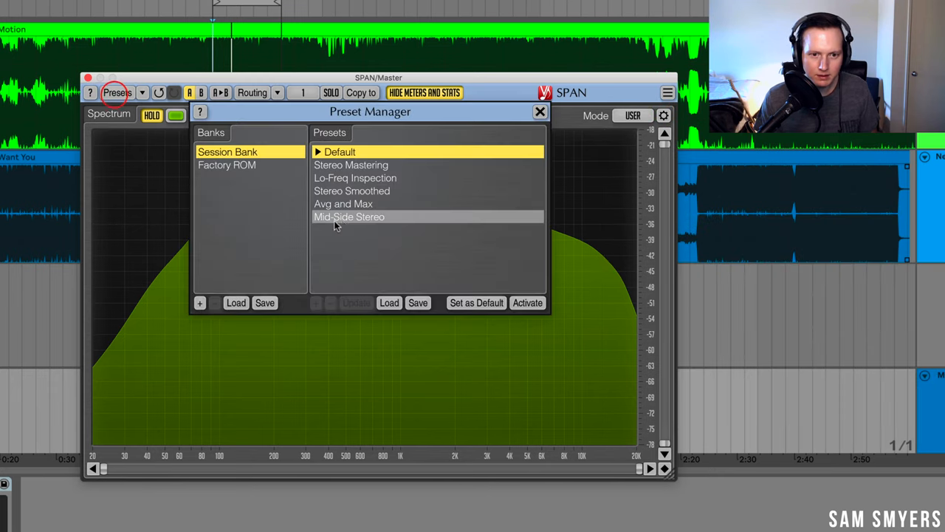
click(541, 112)
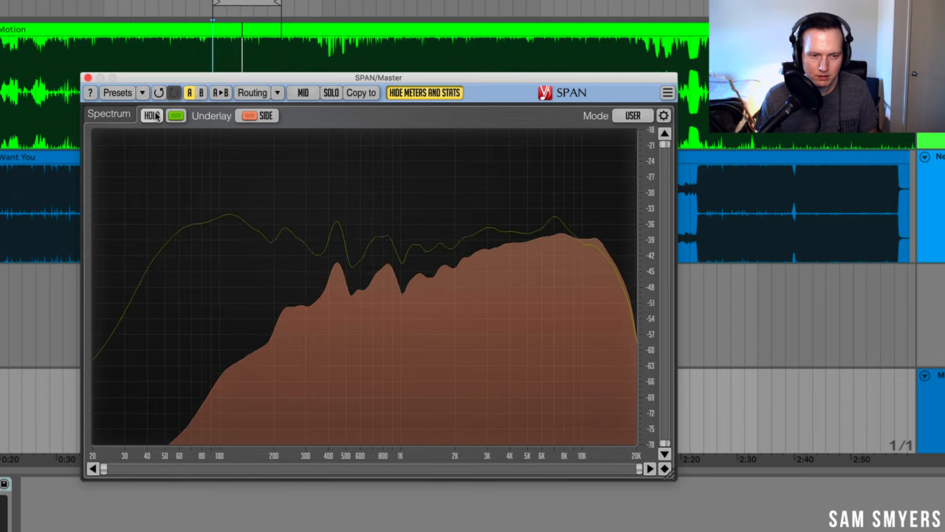
click(150, 115)
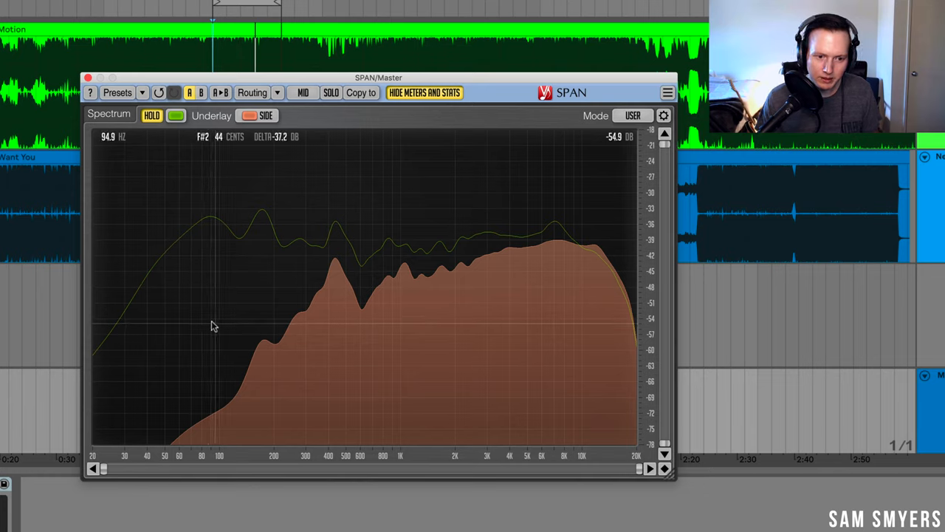
mouse_move(191, 392)
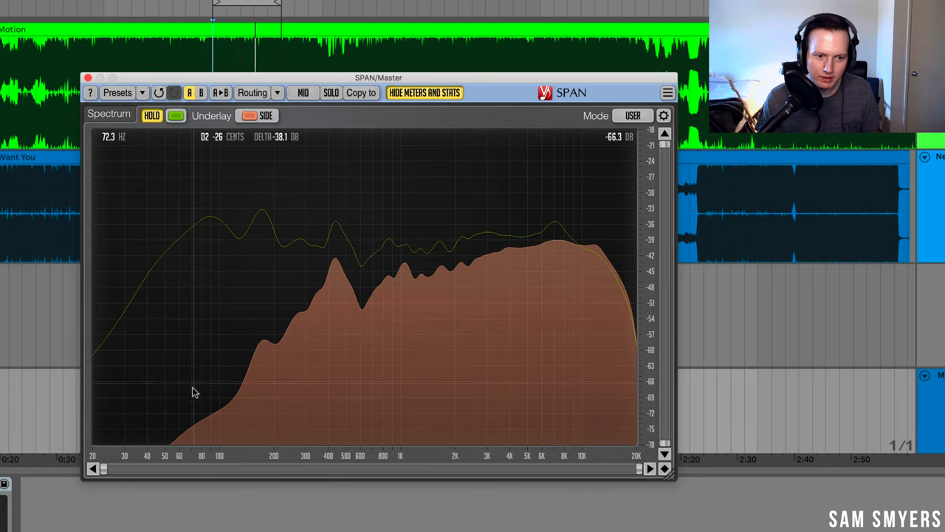
mouse_move(201, 270)
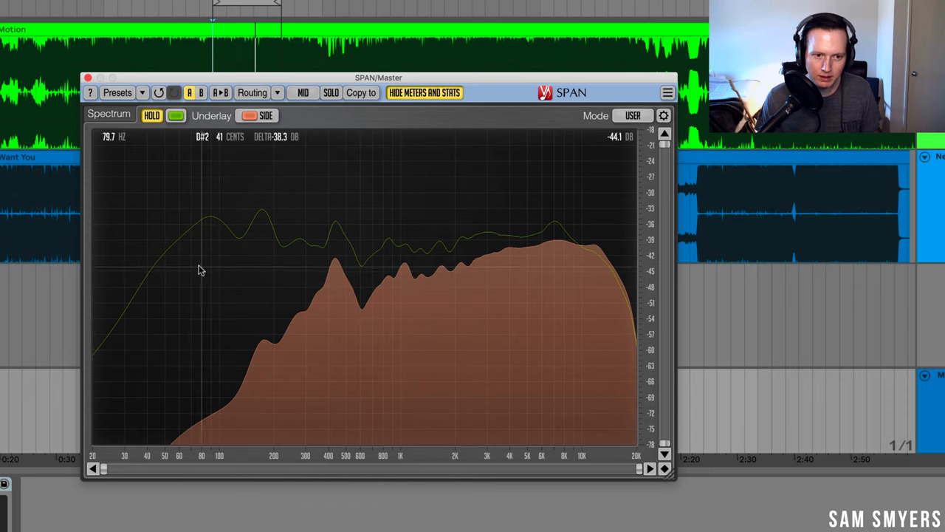
mouse_move(225, 230)
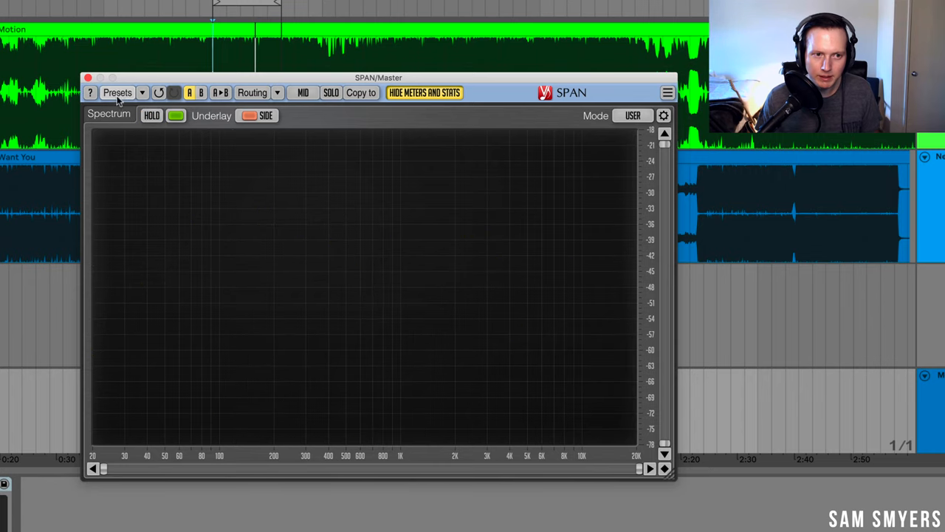
Load the Default preset from the Preset Manager.
click(117, 92)
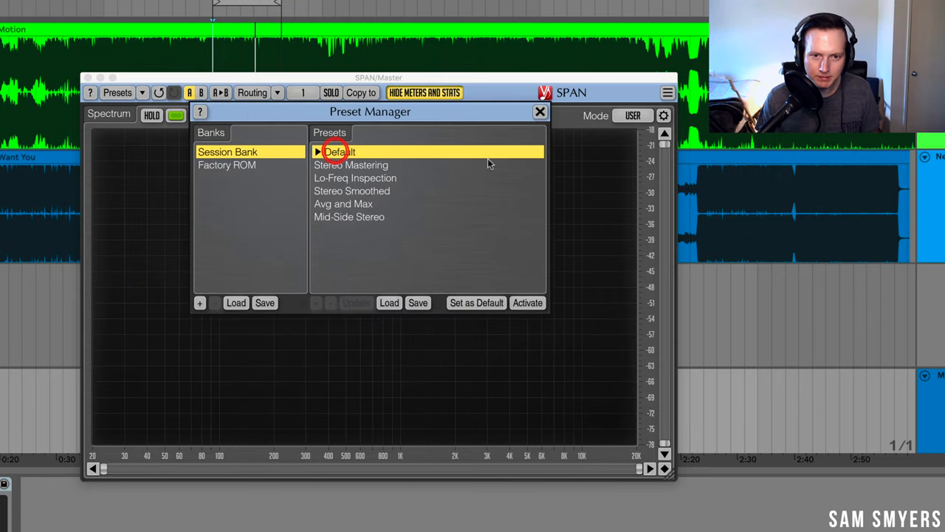
click(540, 111)
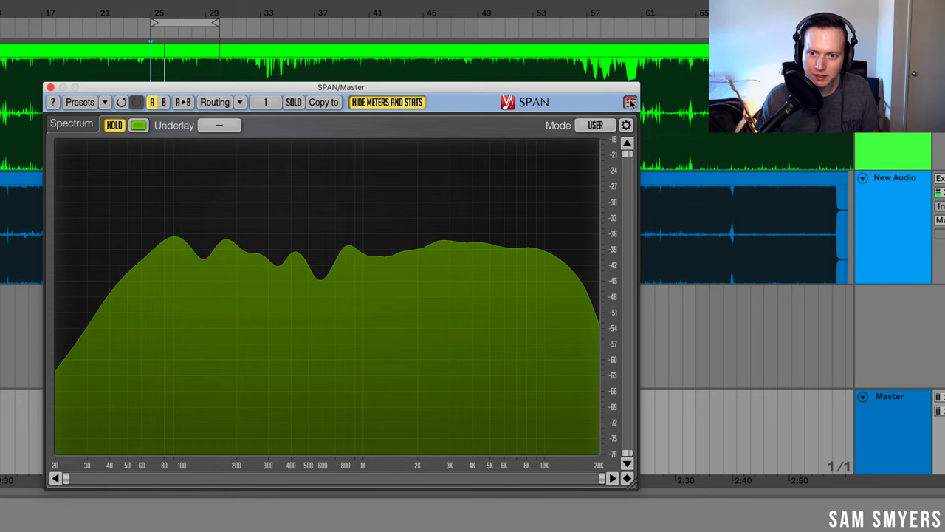
Switch SPAN's UI colors setting to RED from the plugin menu.
click(627, 102)
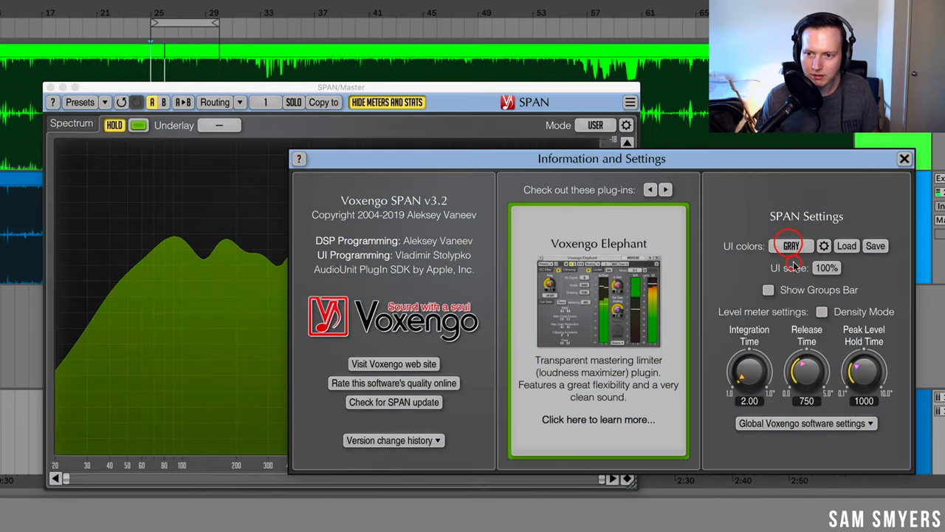
click(792, 246)
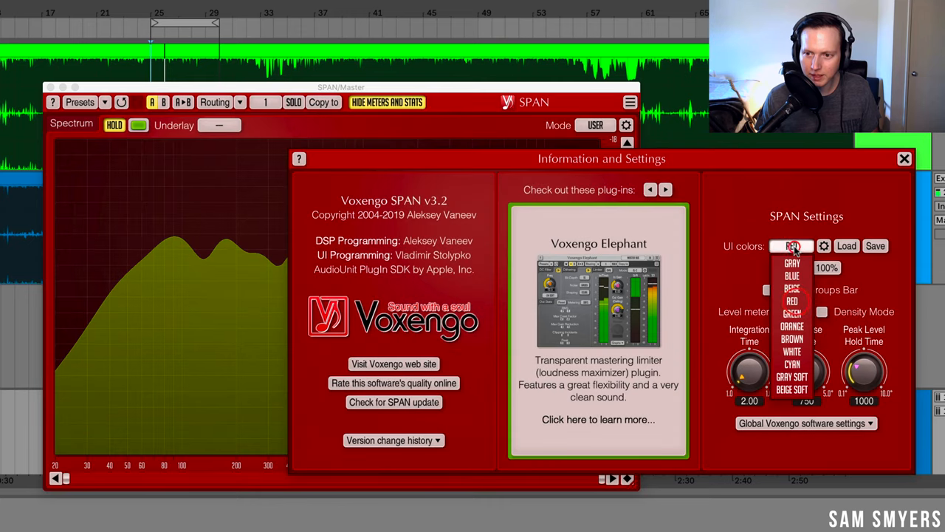
click(904, 158)
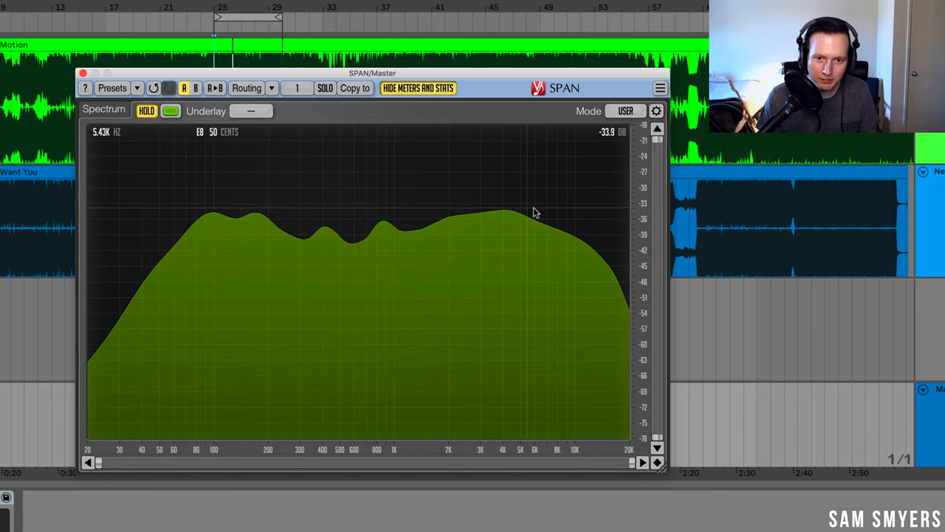
mouse_move(521, 207)
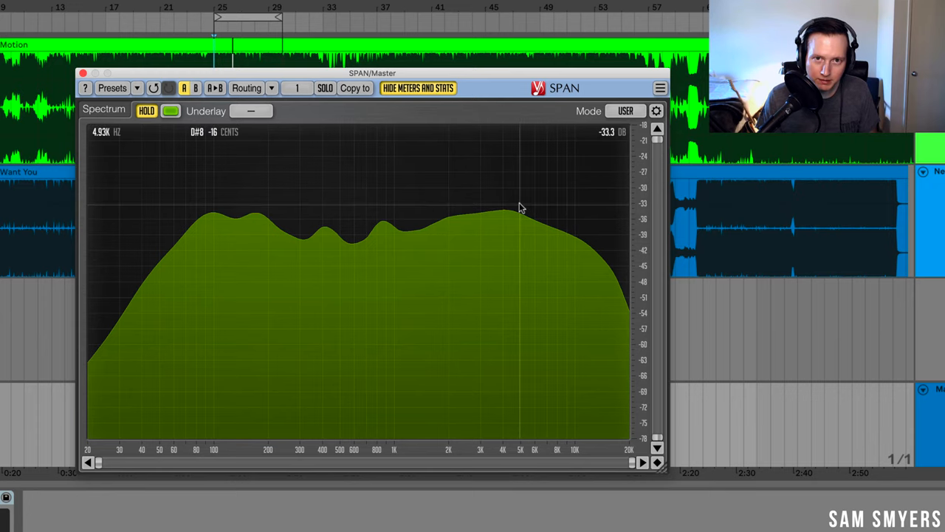
mouse_move(602, 216)
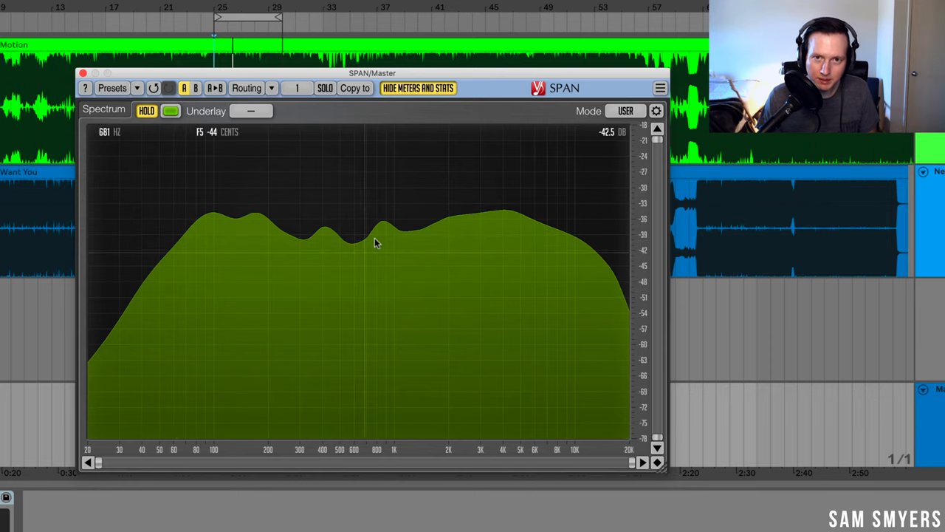
mouse_move(315, 244)
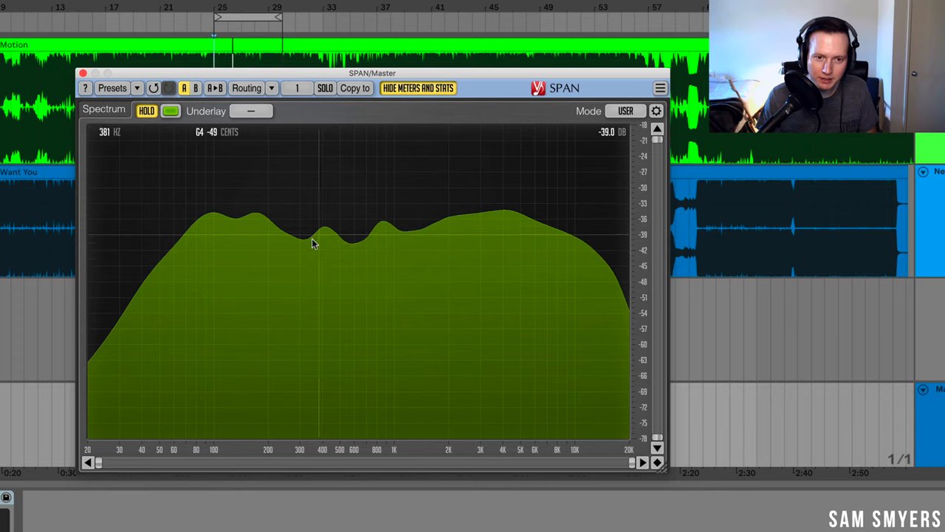
mouse_move(297, 229)
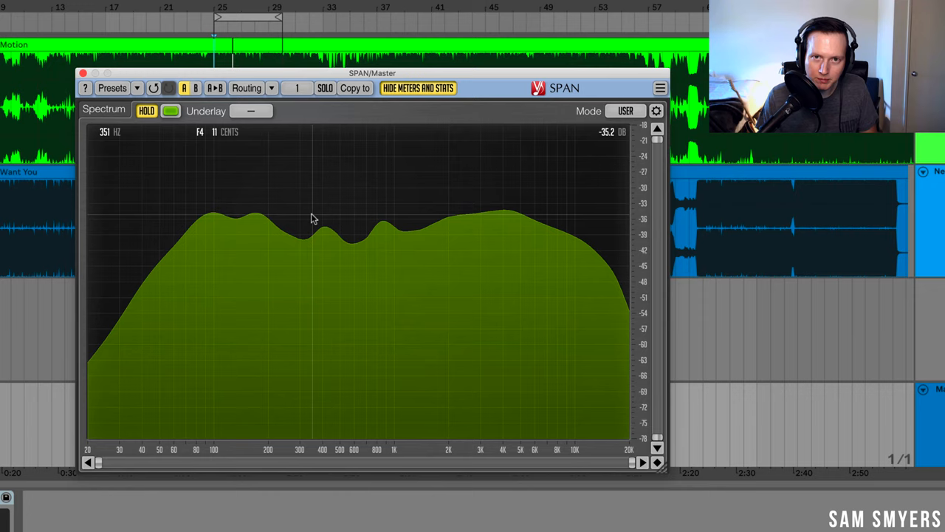
mouse_move(321, 217)
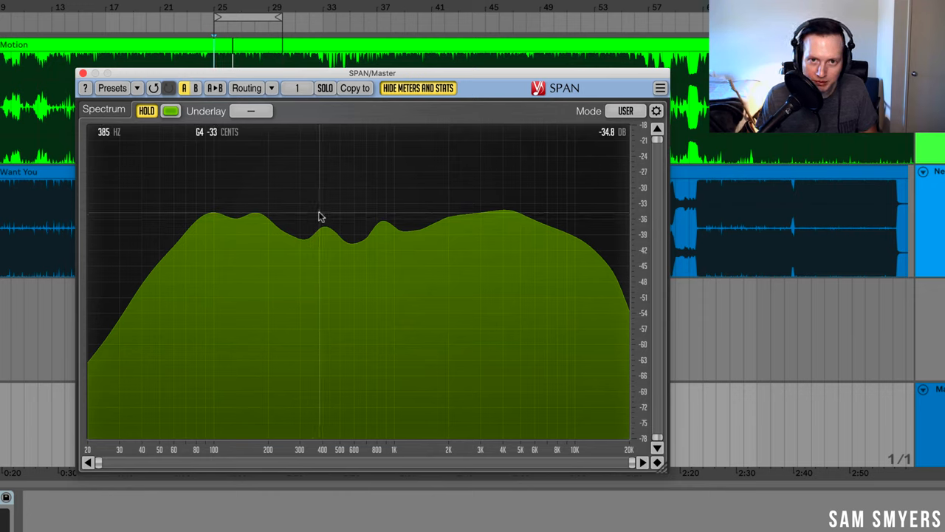